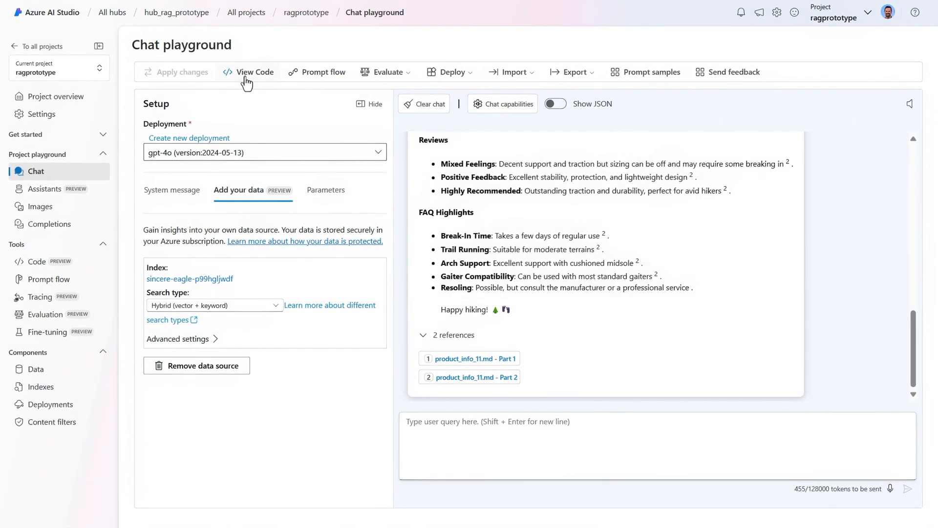
- Show the Python sample code for the RAG chat setup, with endpoint, search settings and client setup
left_click(254, 71)
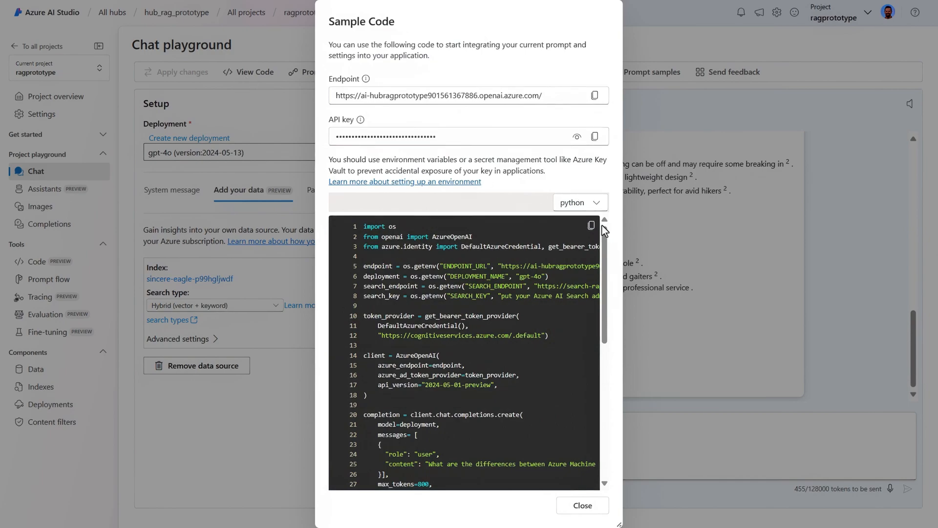